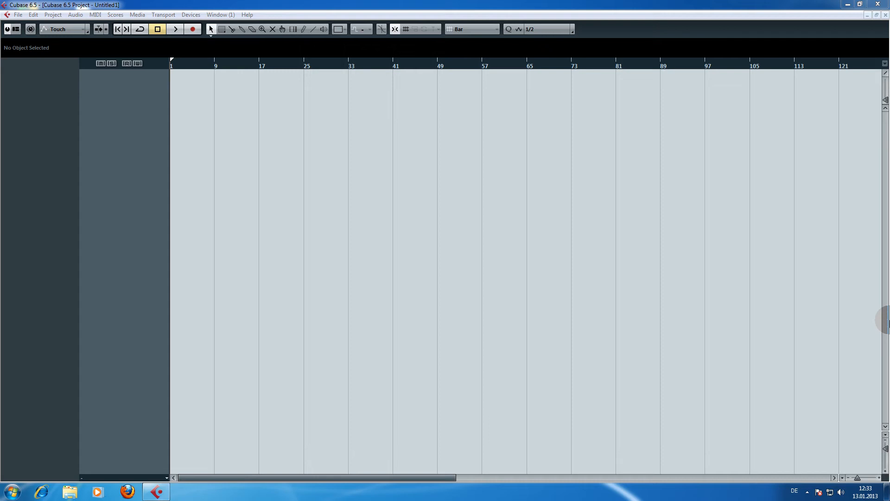
mouse_move(192, 14)
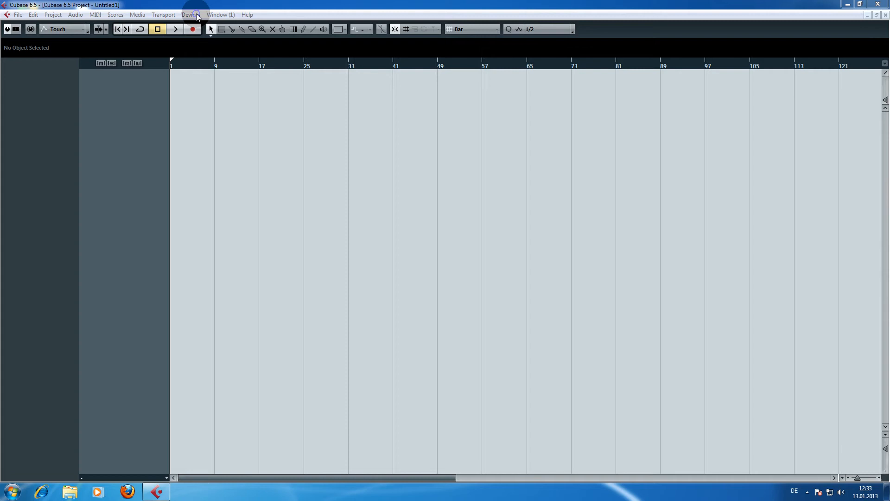
- From the Devices menu open the VST Instruments rack and choose Synth > play_VST_x64 for slot 1
click(191, 14)
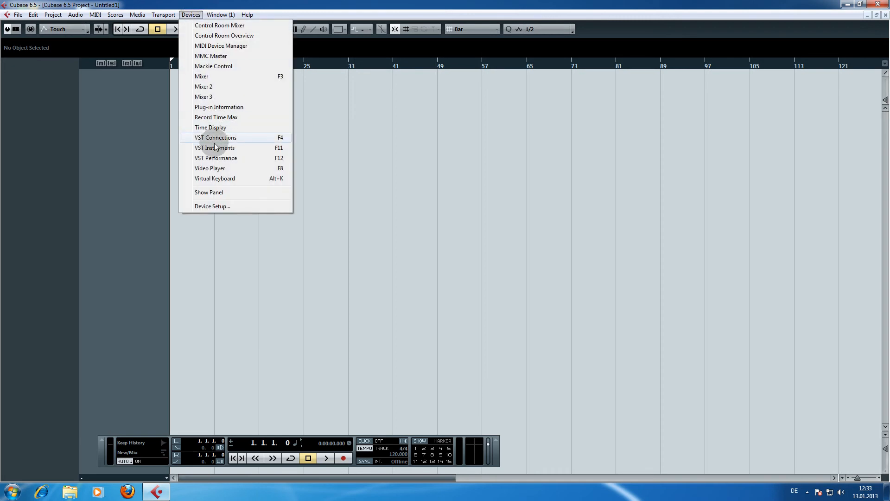
click(214, 147)
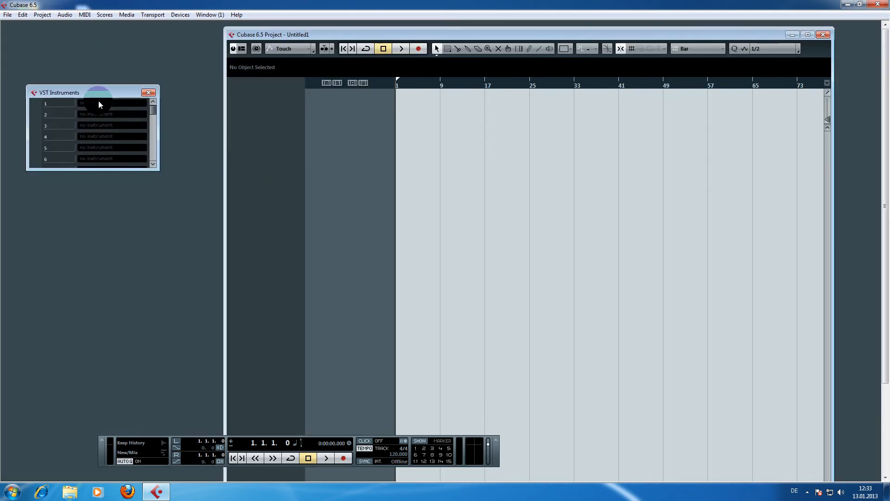
click(111, 103)
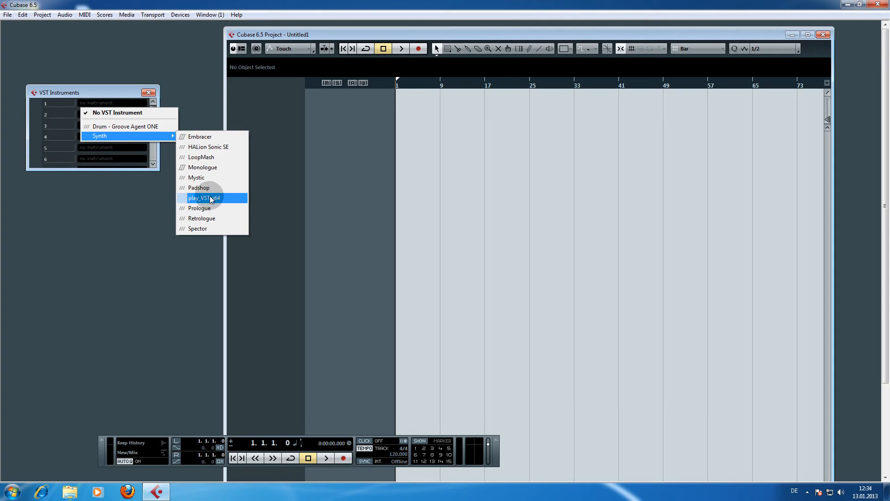
click(201, 197)
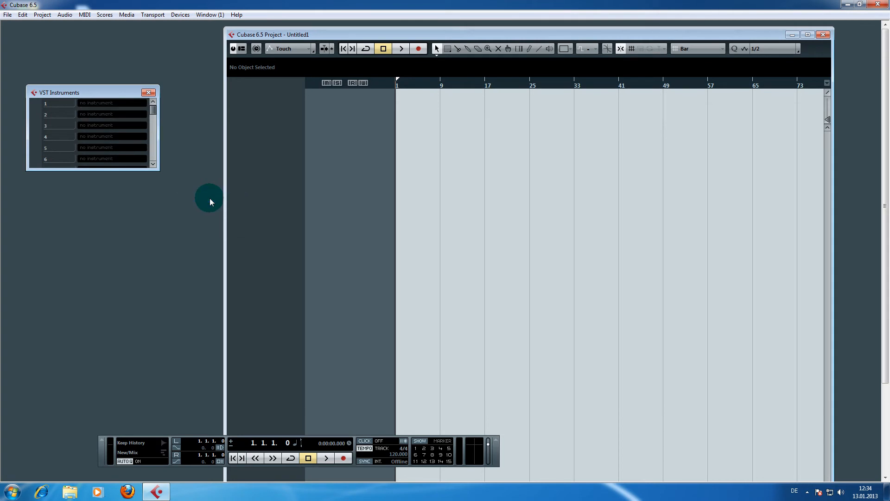
- Load play_VST_x64 into slot 1 so Cubase offers to create an assigned MIDI track
click(113, 103)
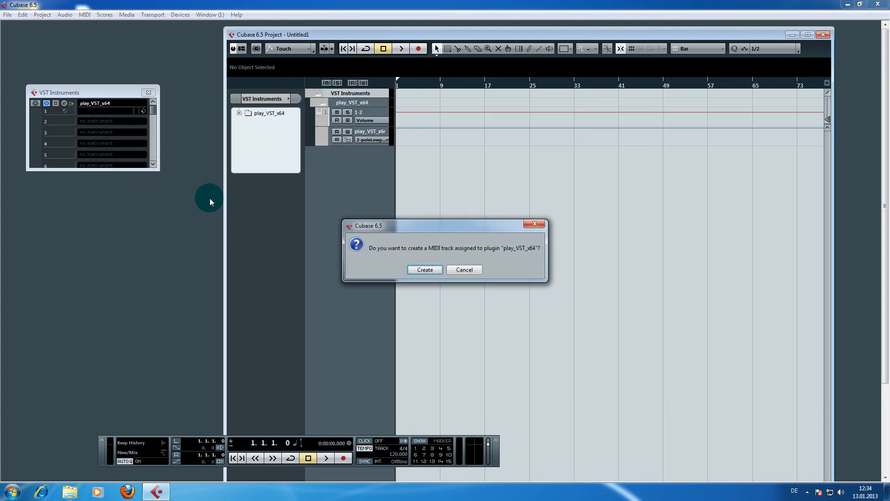
mouse_move(108, 108)
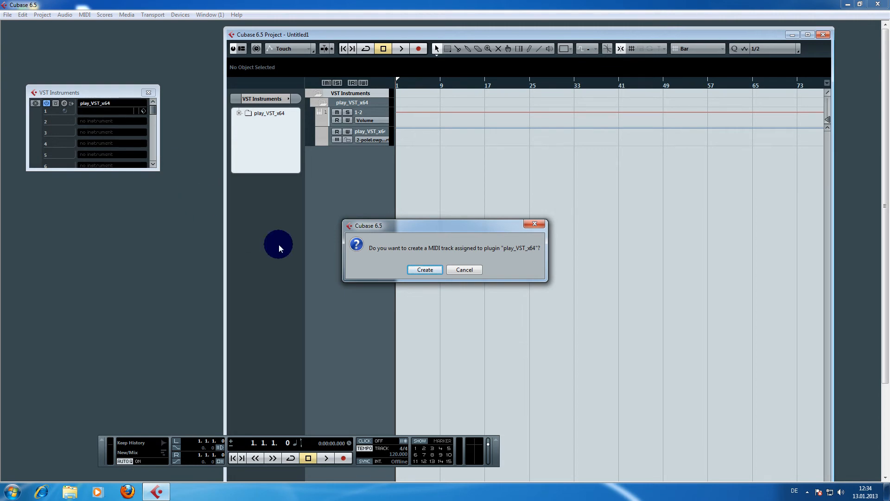
mouse_move(423, 235)
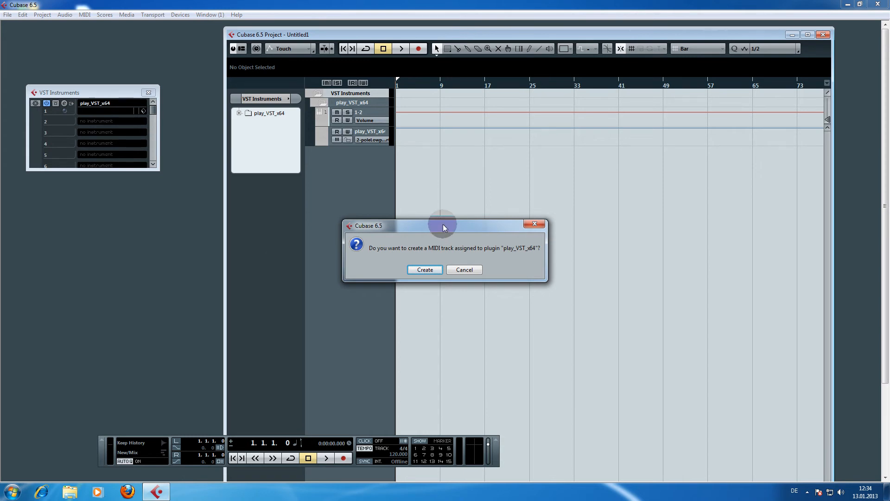
mouse_move(513, 252)
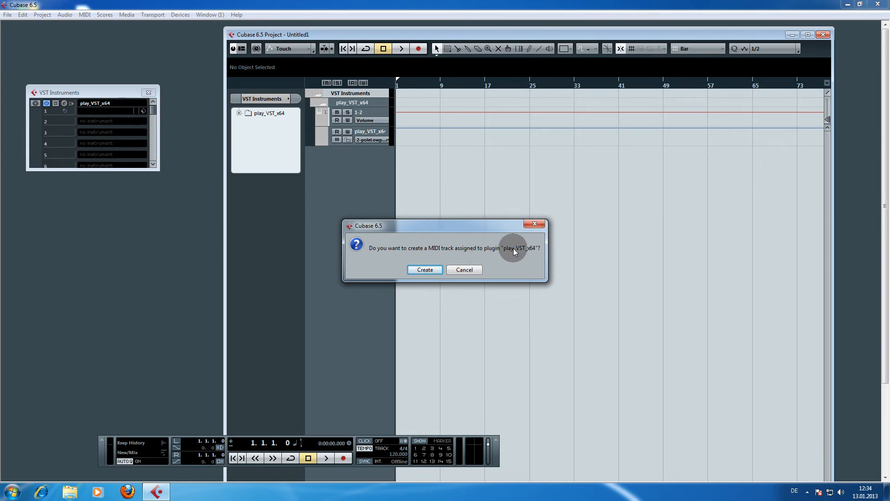
- Create the PLAY MIDI track and add Gold Strings patches CBS Pizz, VCS Spiccato RR x6 and VAS Stac RRx4
click(424, 269)
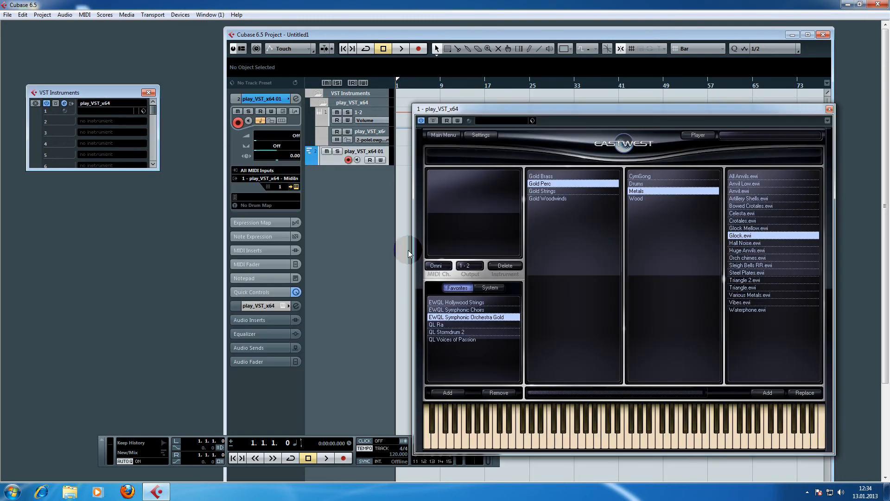
mouse_move(393, 217)
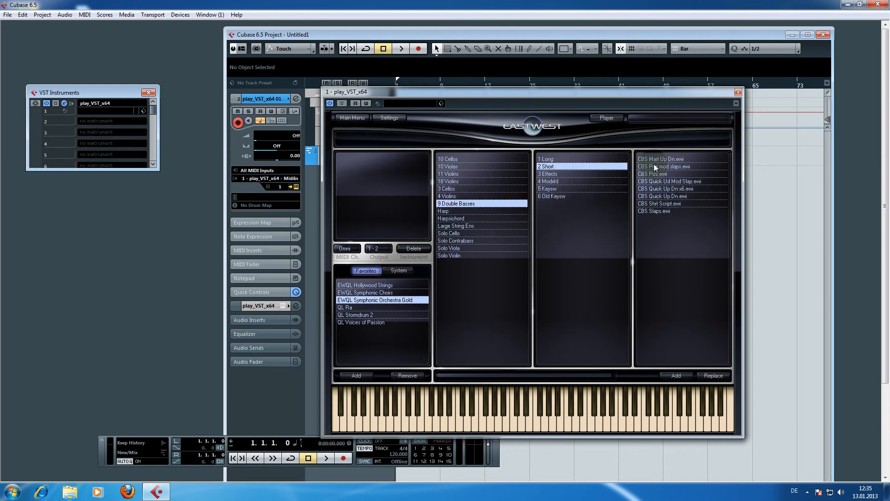
click(654, 174)
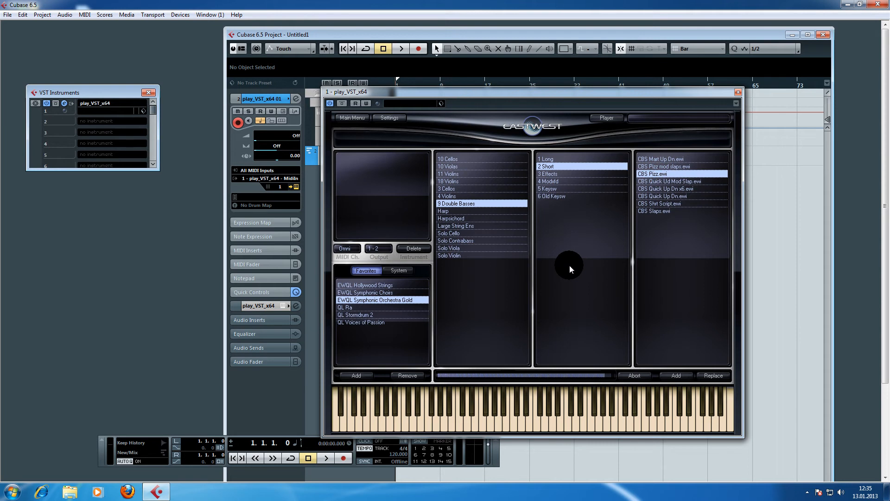
mouse_move(449, 160)
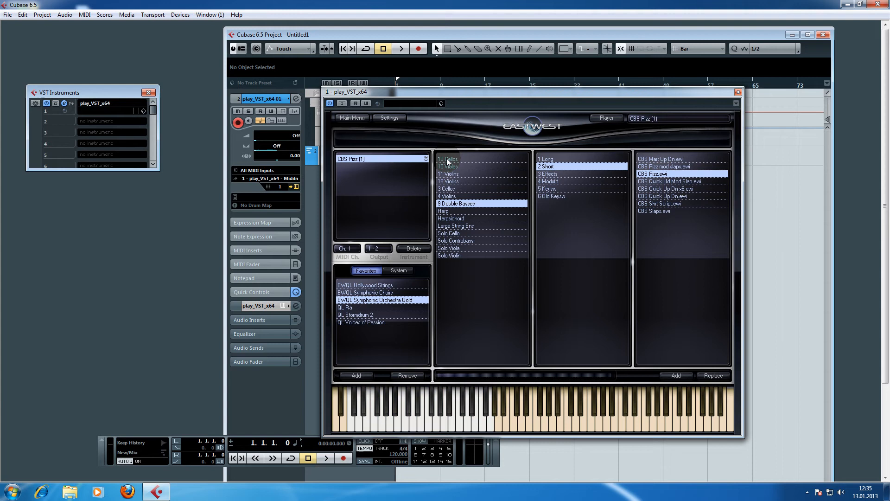
click(448, 159)
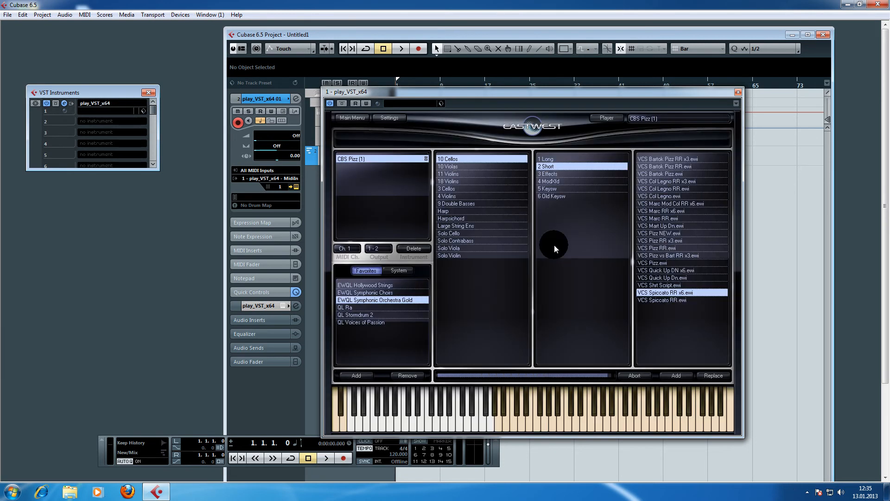
click(676, 376)
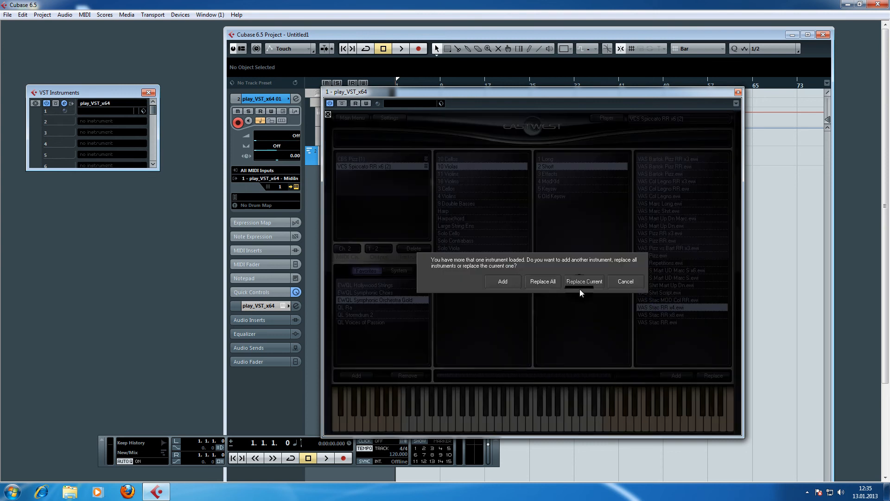
click(502, 281)
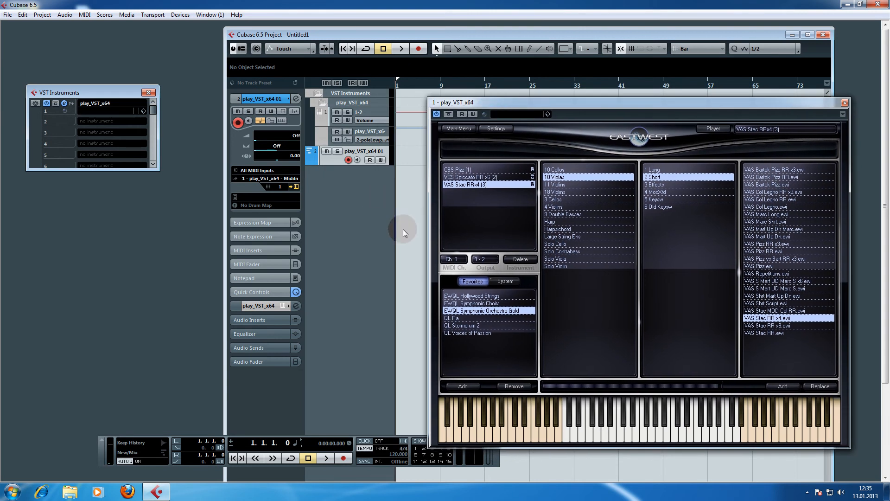
click(474, 184)
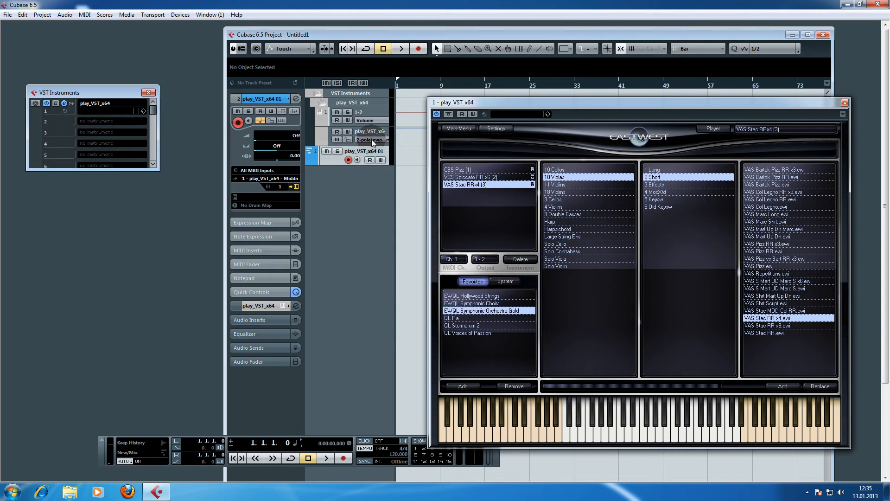
mouse_move(372, 131)
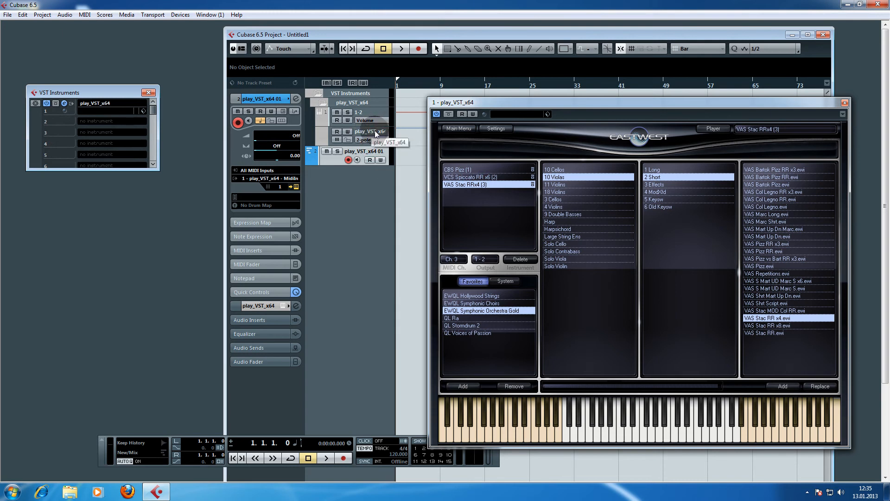
mouse_move(369, 213)
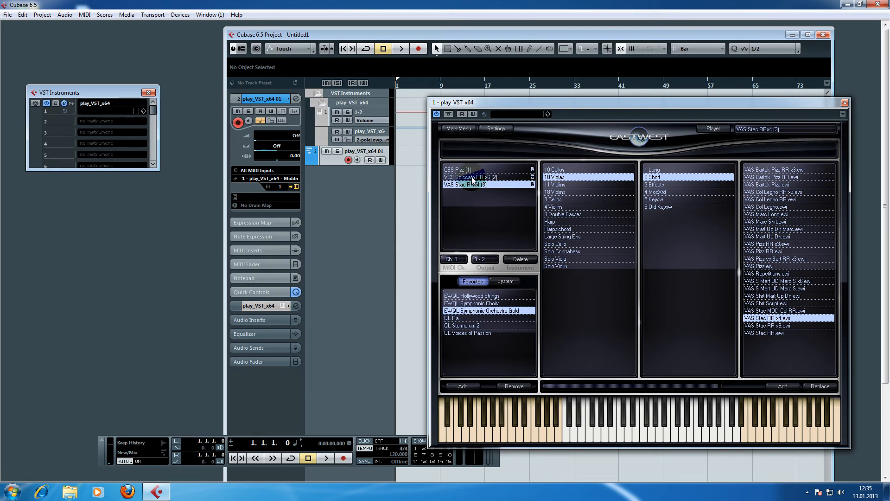
mouse_move(338, 182)
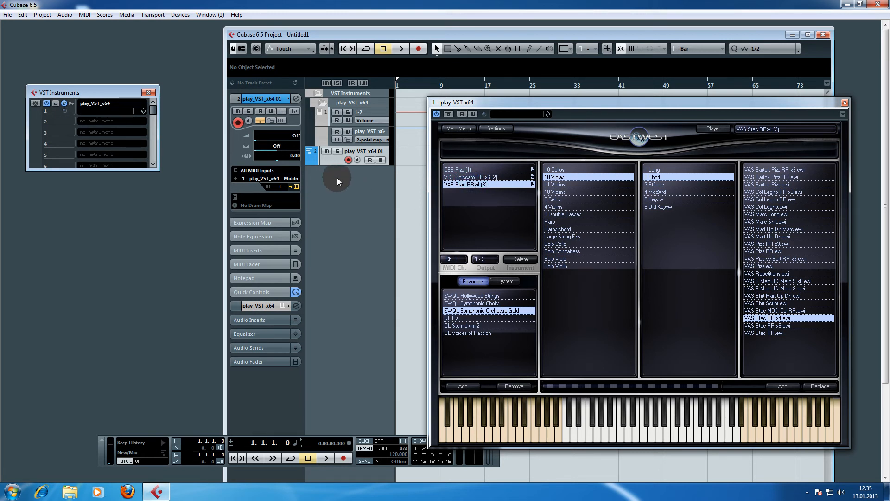
- Duplicate the PLAY MIDI track twice via the track's Duplicate Tracks option
right_click(337, 165)
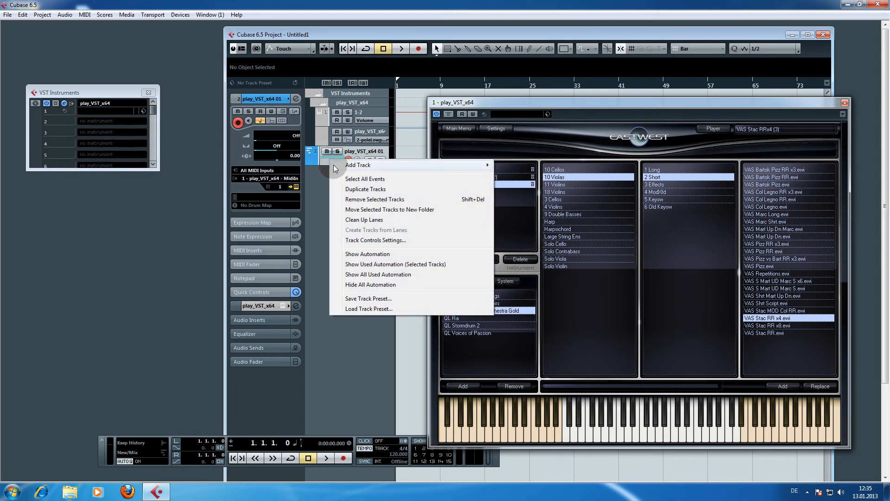
click(365, 189)
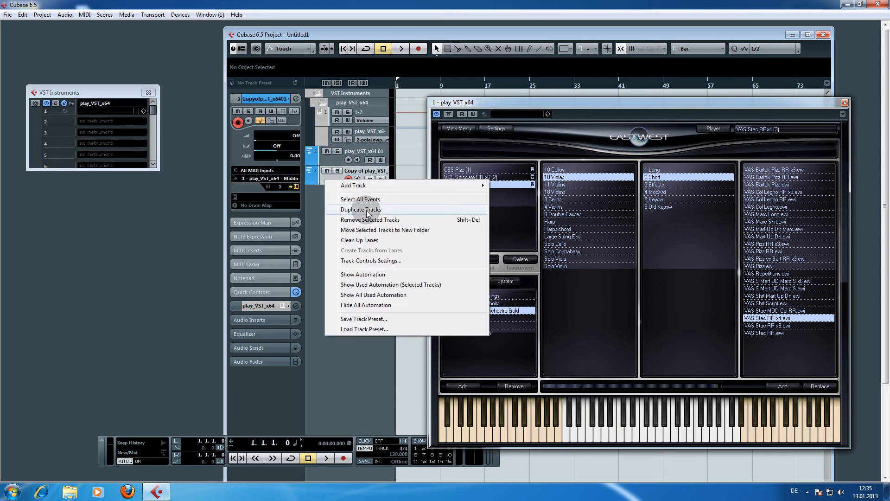
click(360, 209)
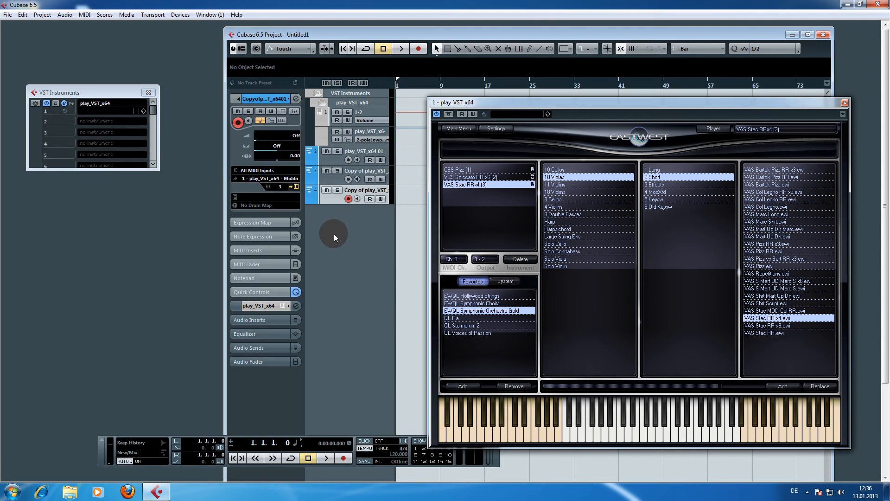
mouse_move(356, 178)
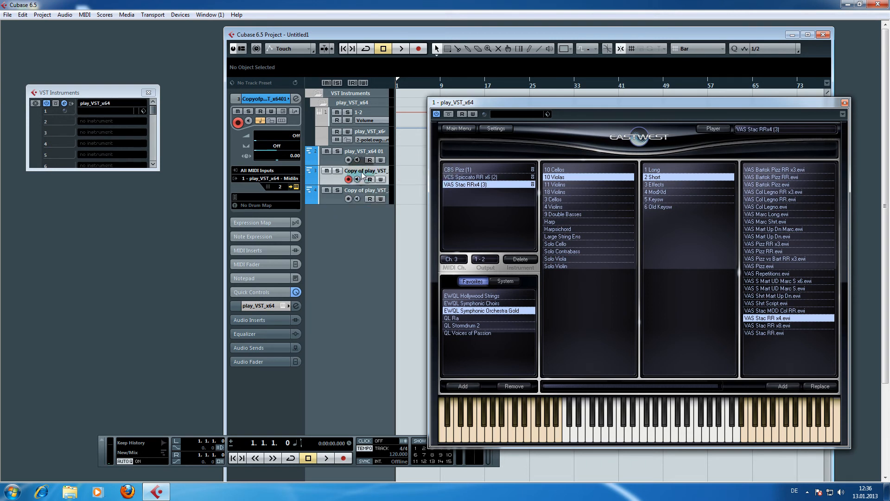
- Rename the tracks Basses, Cellos and Violas and set their Inspector MIDI channels to 1, 2 and 3
click(366, 151)
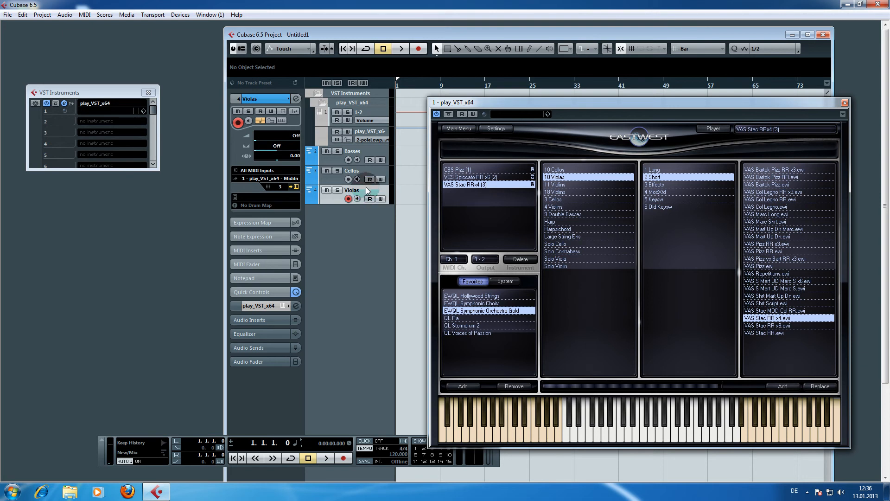
click(352, 151)
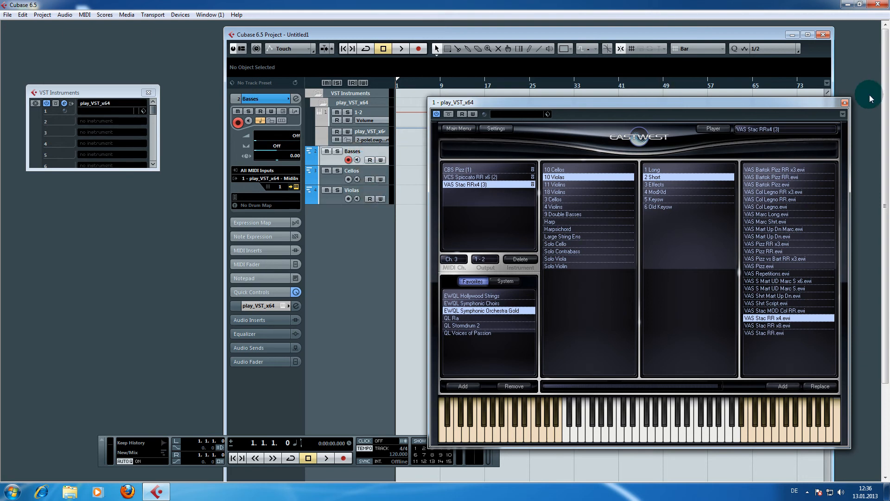
click(843, 103)
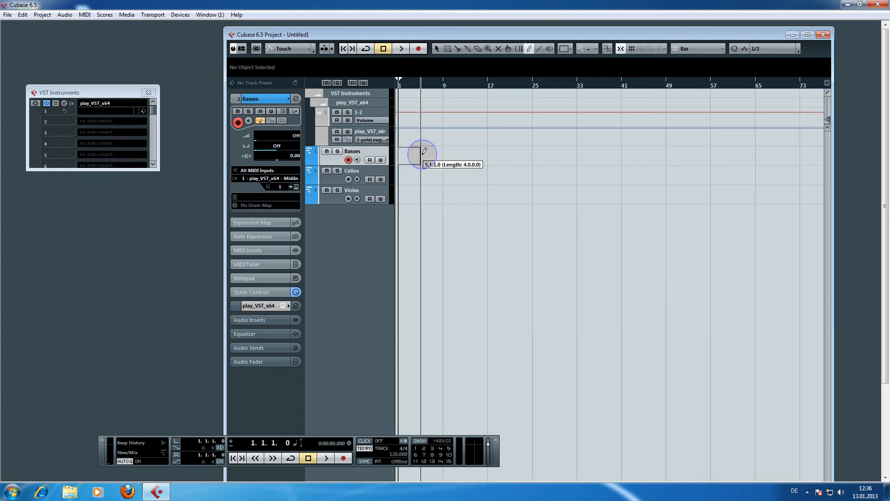
- Draw an eight-bar Basses MIDI part at bar 1, view it in the Key Editor, then close the editor
double_click(423, 152)
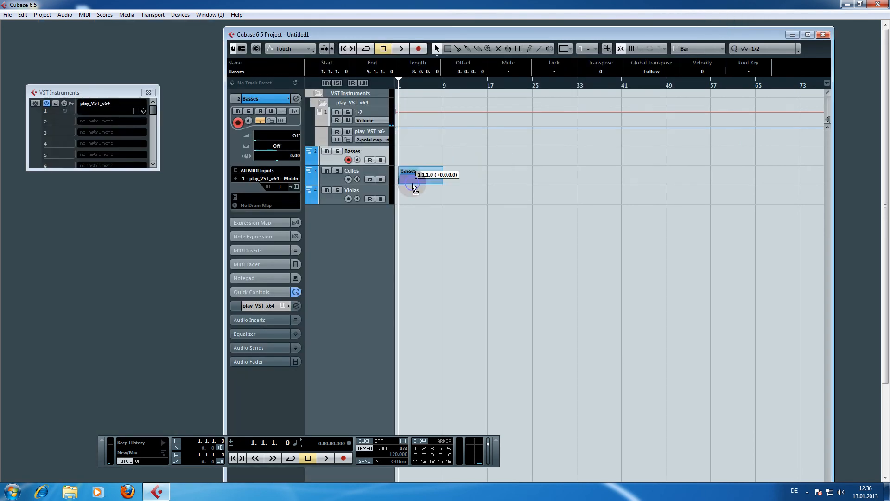
double_click(420, 174)
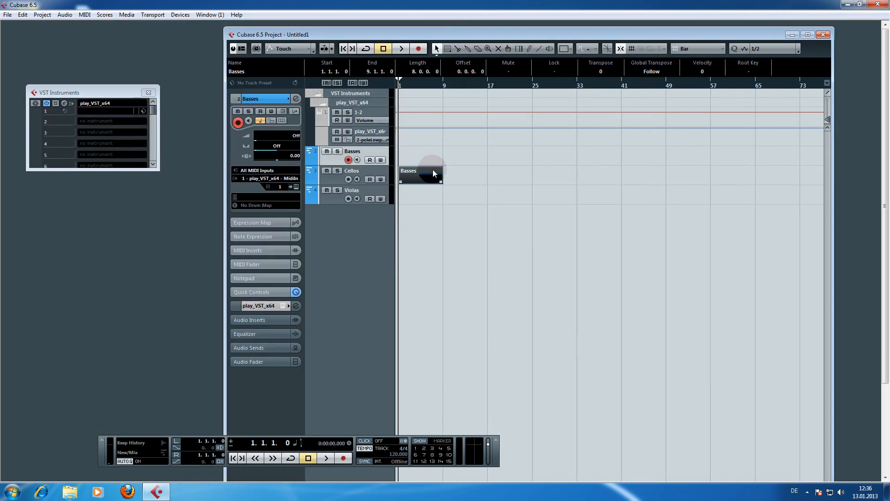
double_click(420, 172)
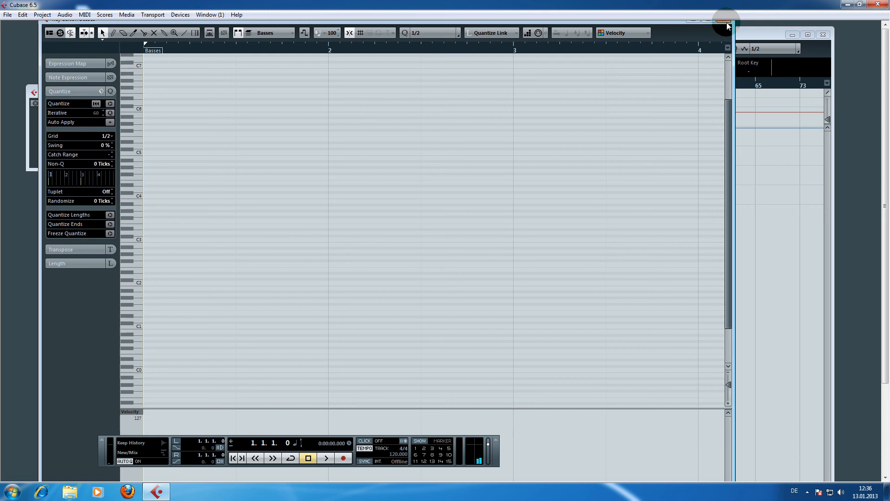
click(727, 21)
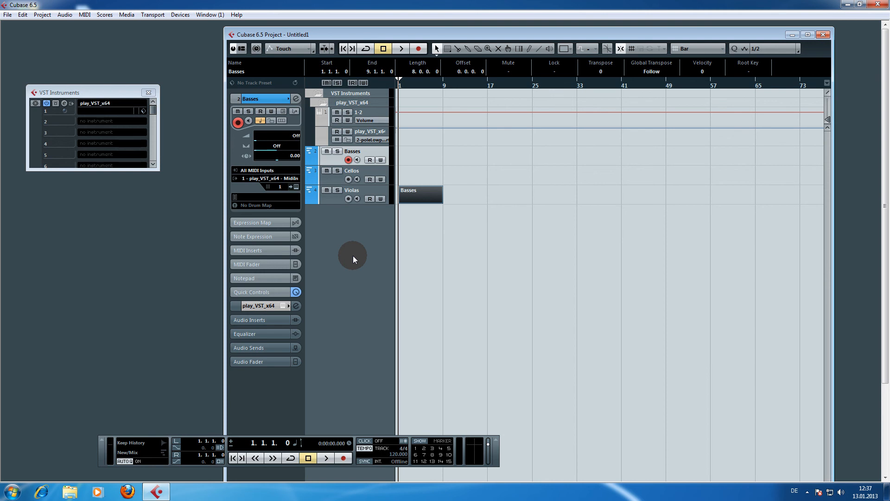
mouse_move(335, 264)
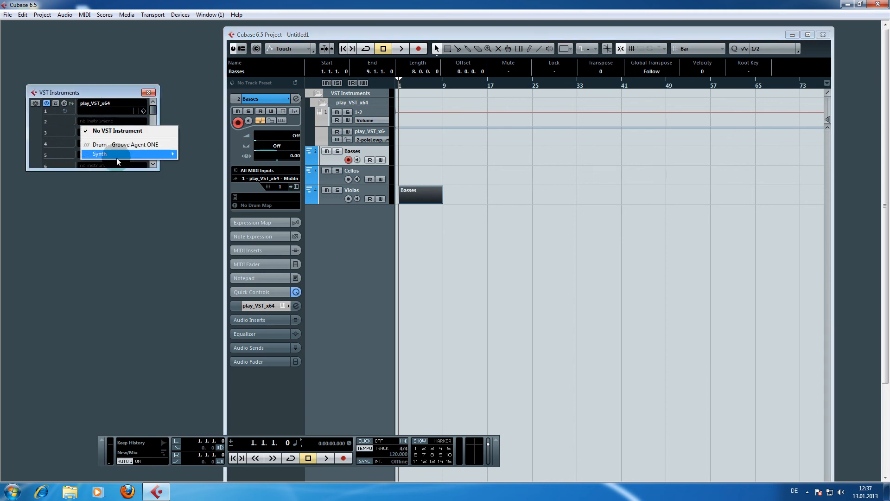
- Load play_VST_x64 into rack slot 2, decline the MIDI track, and load Glock.ewi in that PLAY instance
click(100, 154)
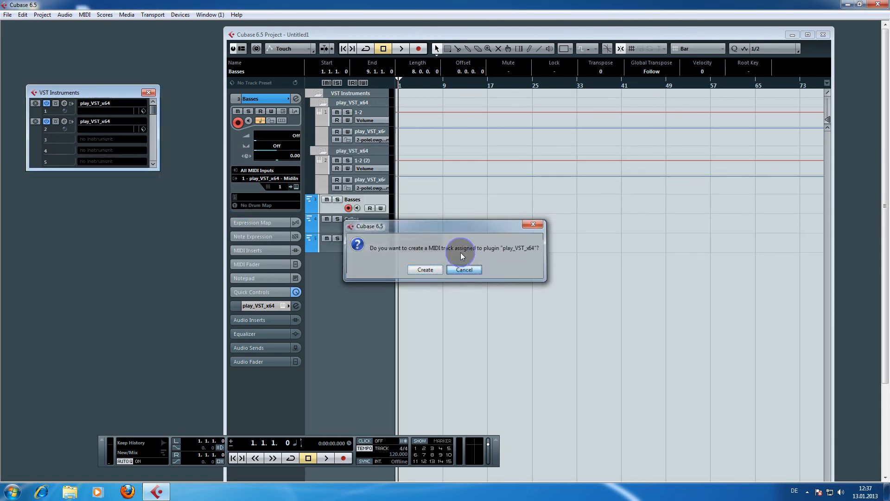
click(464, 269)
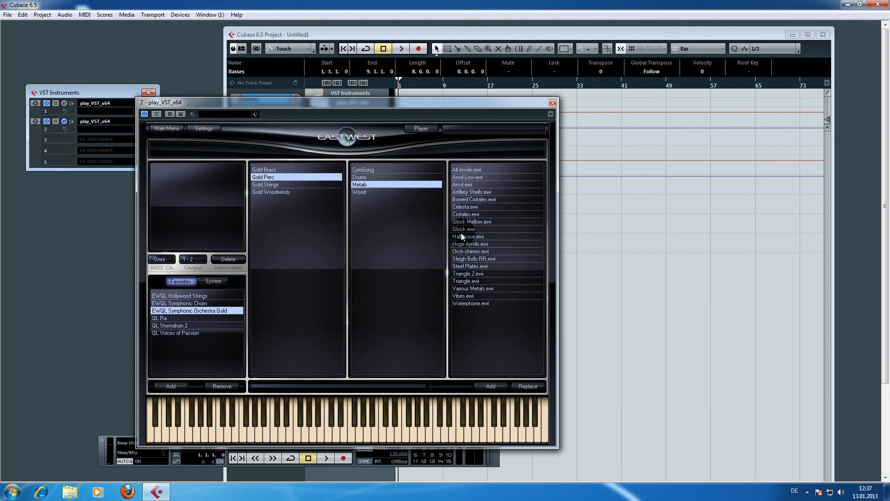
double_click(464, 229)
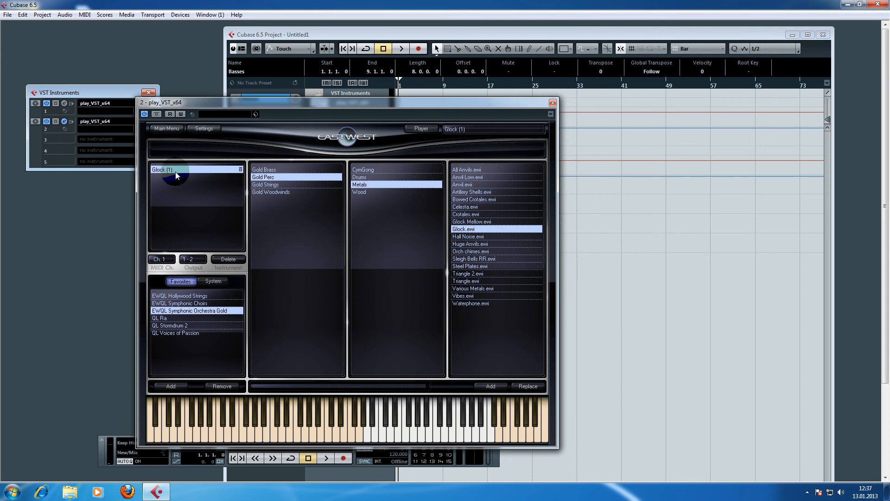
click(551, 102)
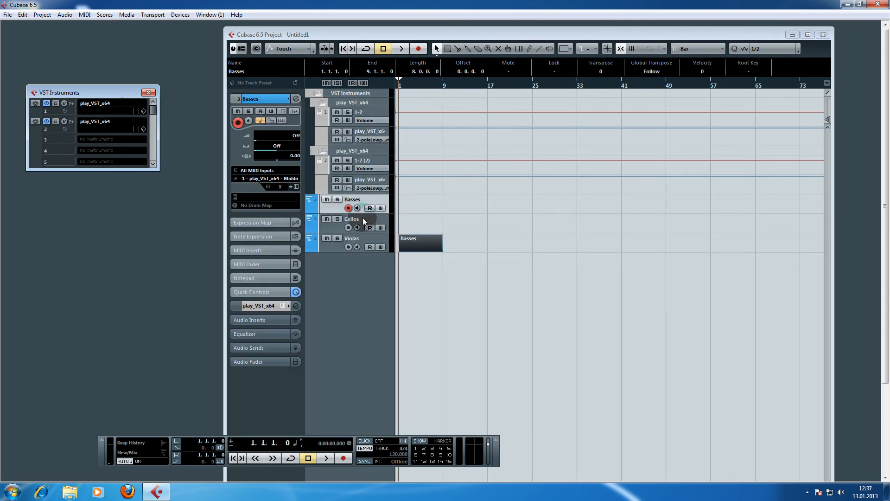
- Duplicate Violas as a Glockenspiel track routed to 2 - play_VST_x64 - Midi In
right_click(352, 238)
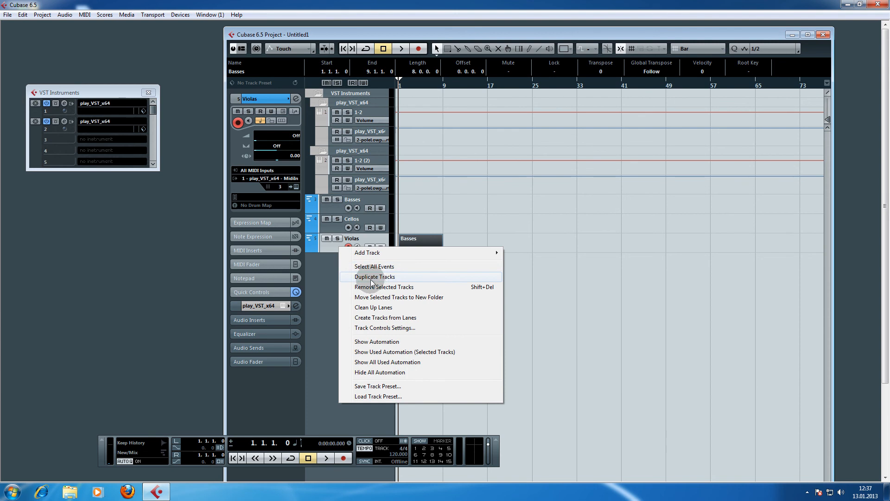
click(375, 276)
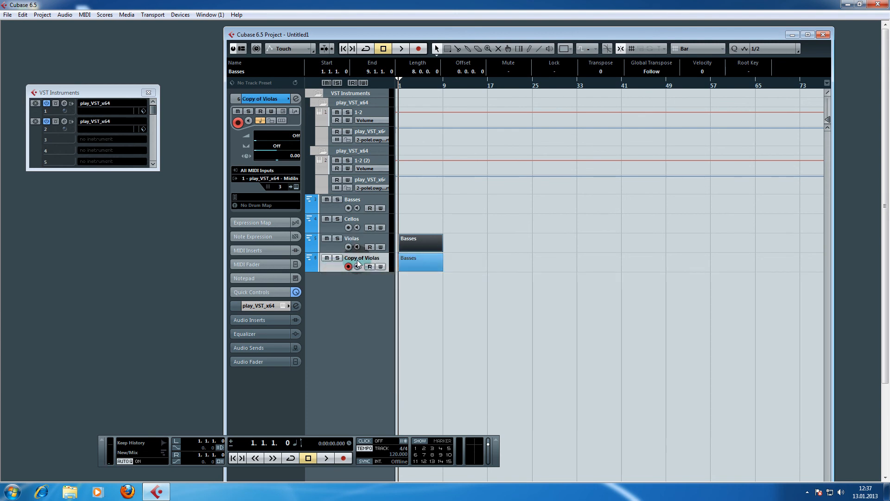
double_click(361, 258)
text(Glockenspiel)
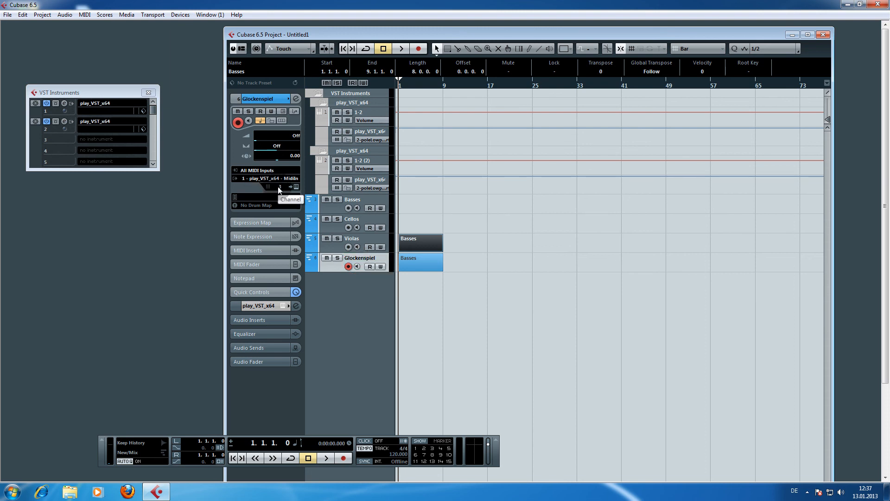
mouse_move(252, 181)
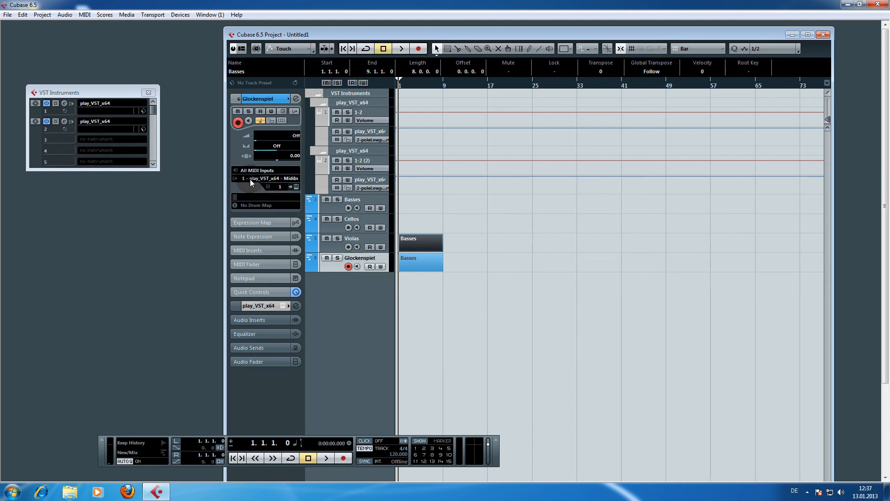
mouse_move(259, 181)
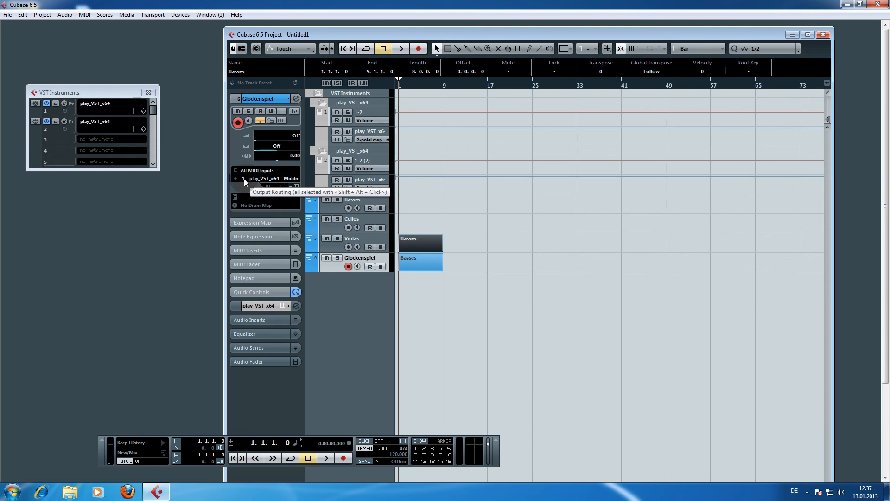
click(266, 178)
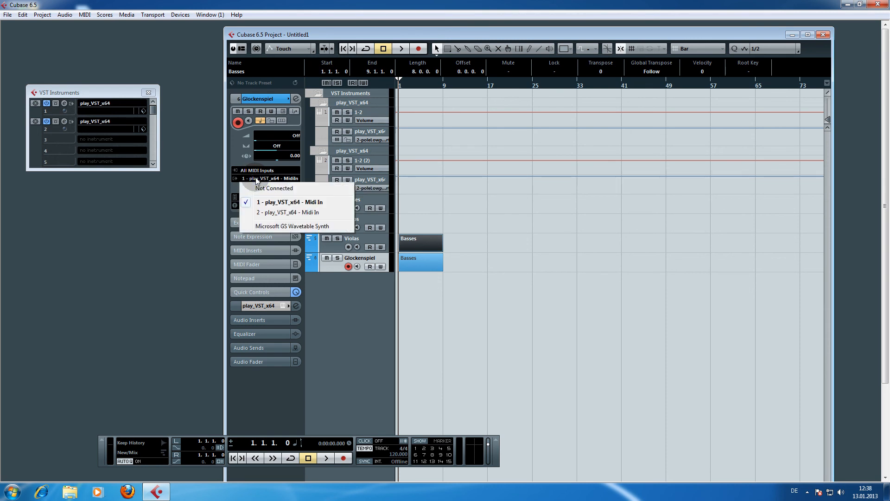
click(289, 211)
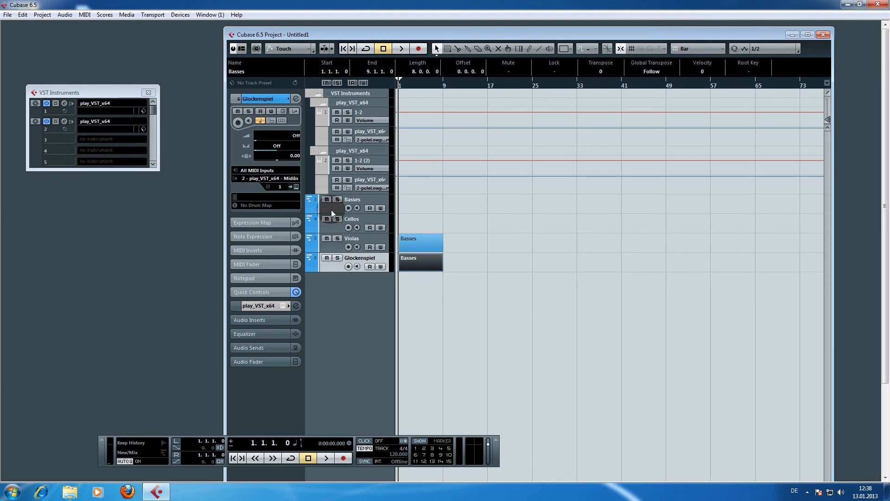
- On the Basses track's Quick Controls, assign All CC > CC1 Modulation to slot 1
click(353, 200)
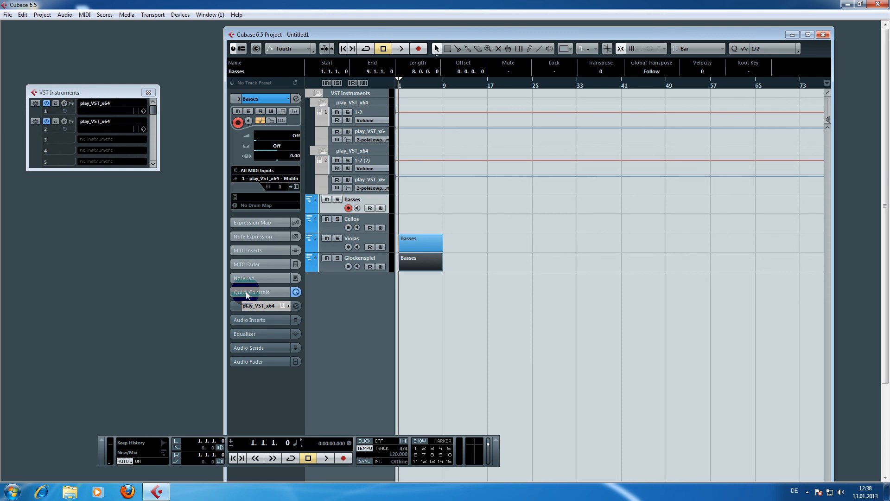
click(257, 292)
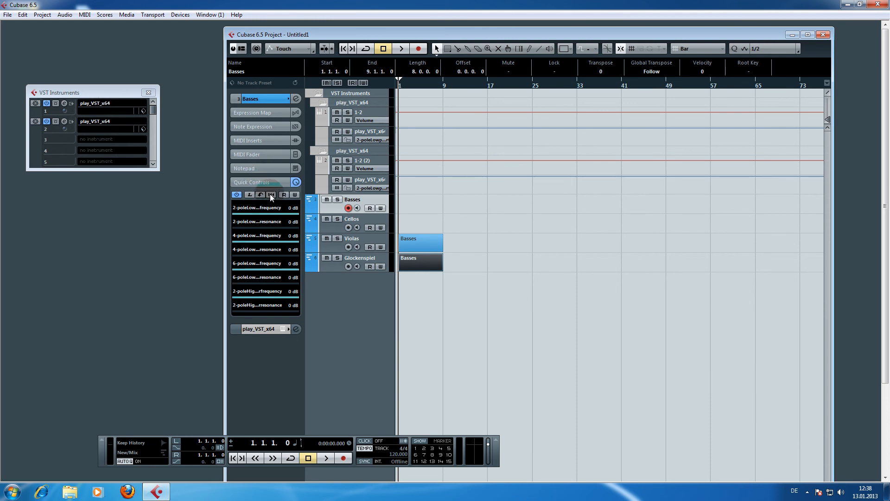
mouse_move(272, 195)
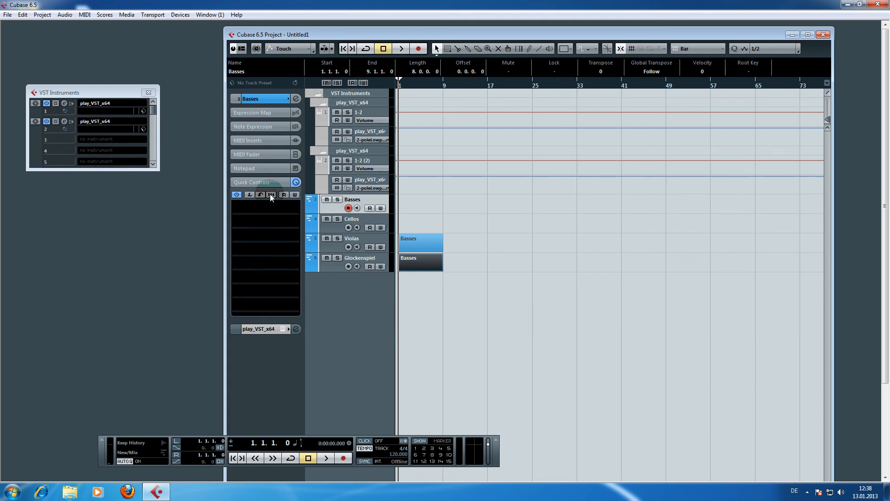
click(264, 194)
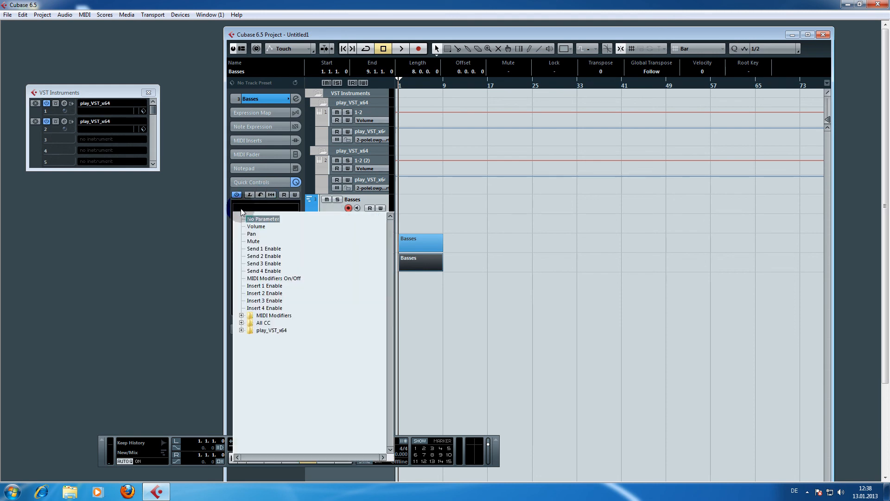
click(241, 322)
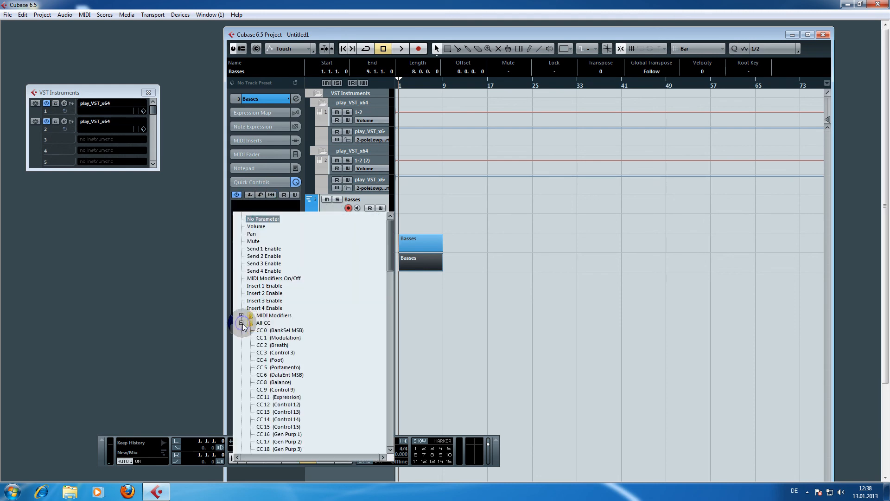
click(263, 323)
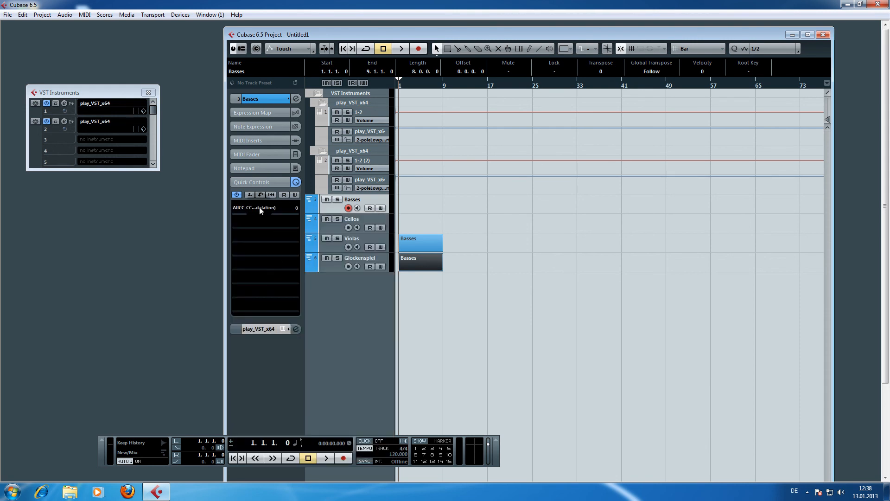
- Assign All CC > CC11 Expression to the second quick control slot
click(263, 207)
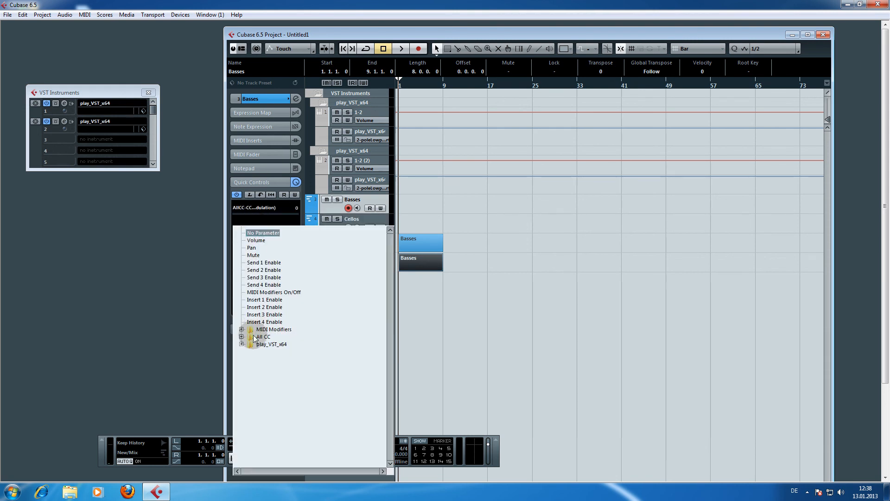
click(242, 336)
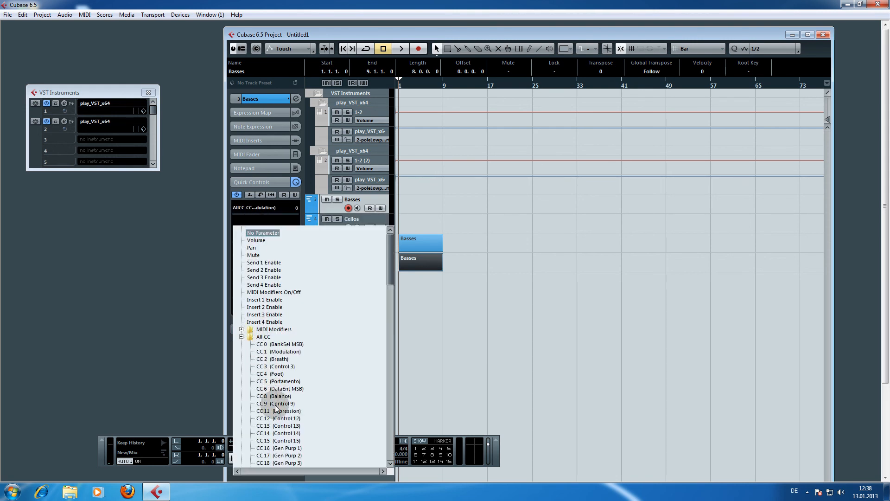
click(278, 411)
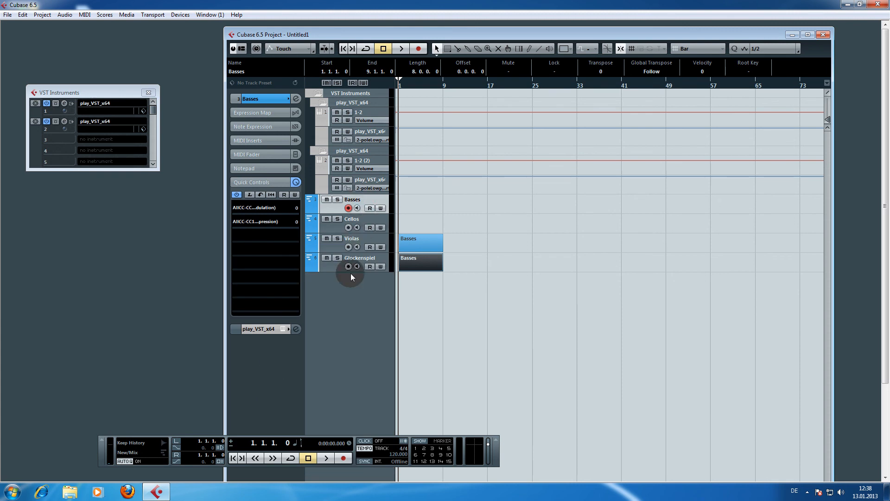
mouse_move(347, 334)
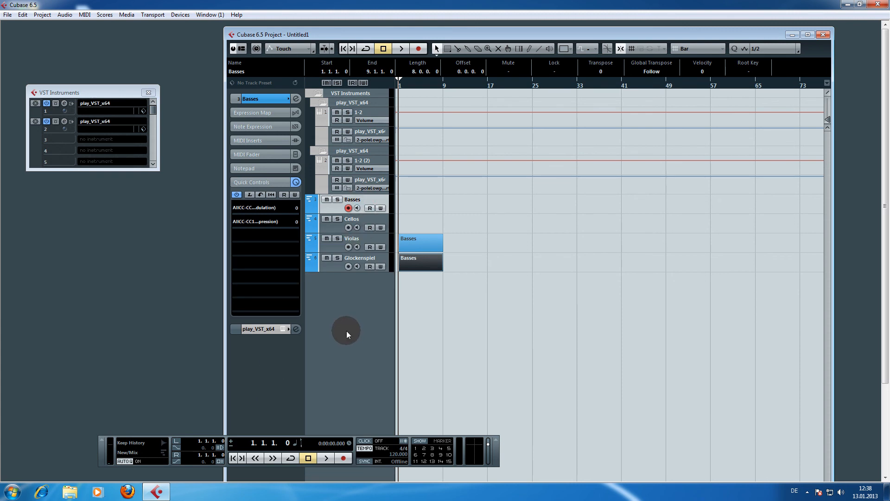